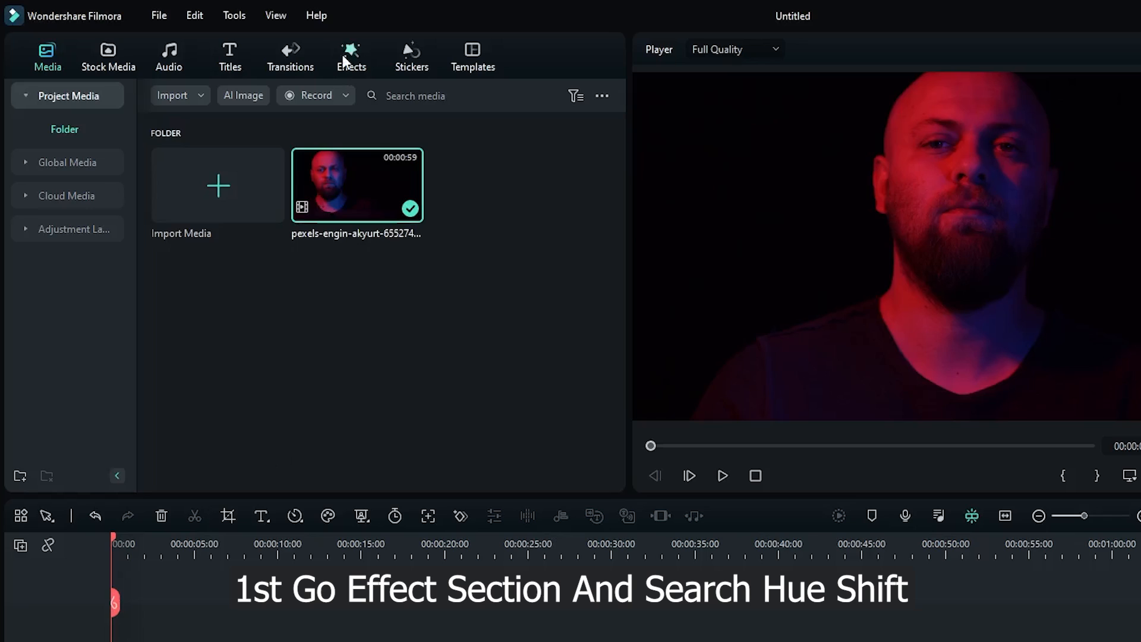
Add the Hue Shift effect (search 'hue') and raise the clip's colour Temperature to 100.
{"action": "left_click", "coordinate": [350, 56]}
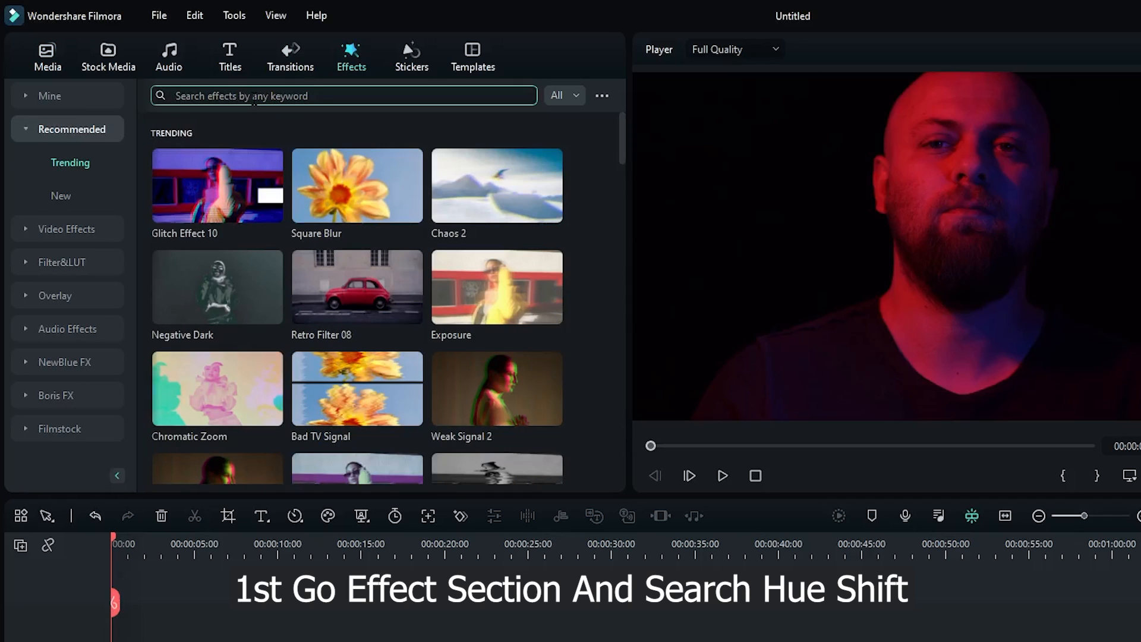
{"action": "type", "text": "hue"}
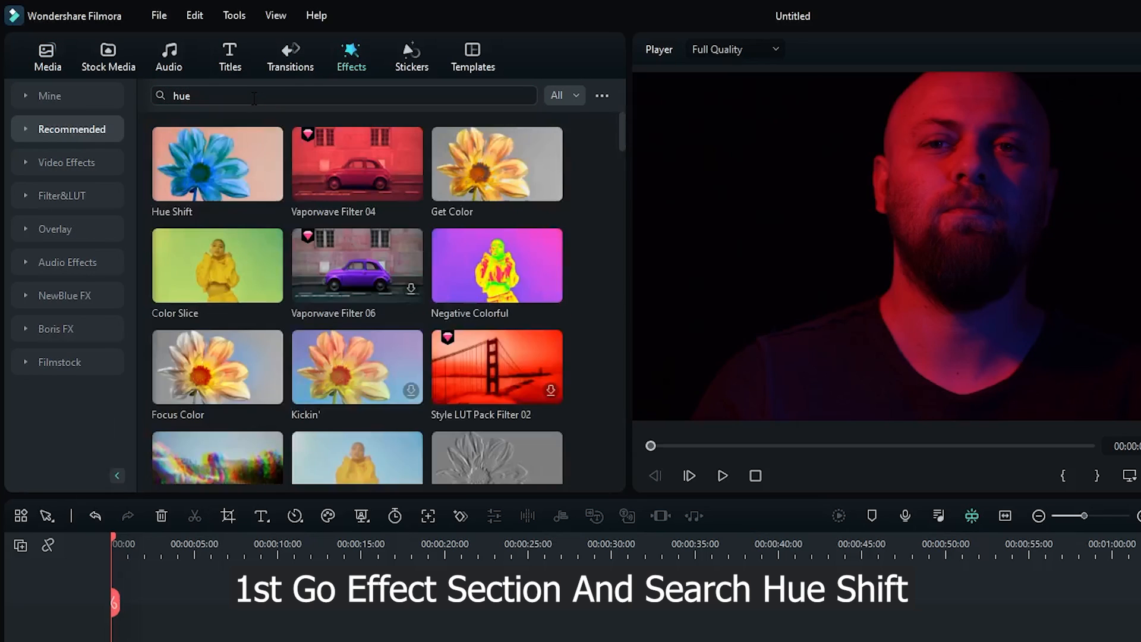
{"action": "mouse_move", "coordinate": [212, 181]}
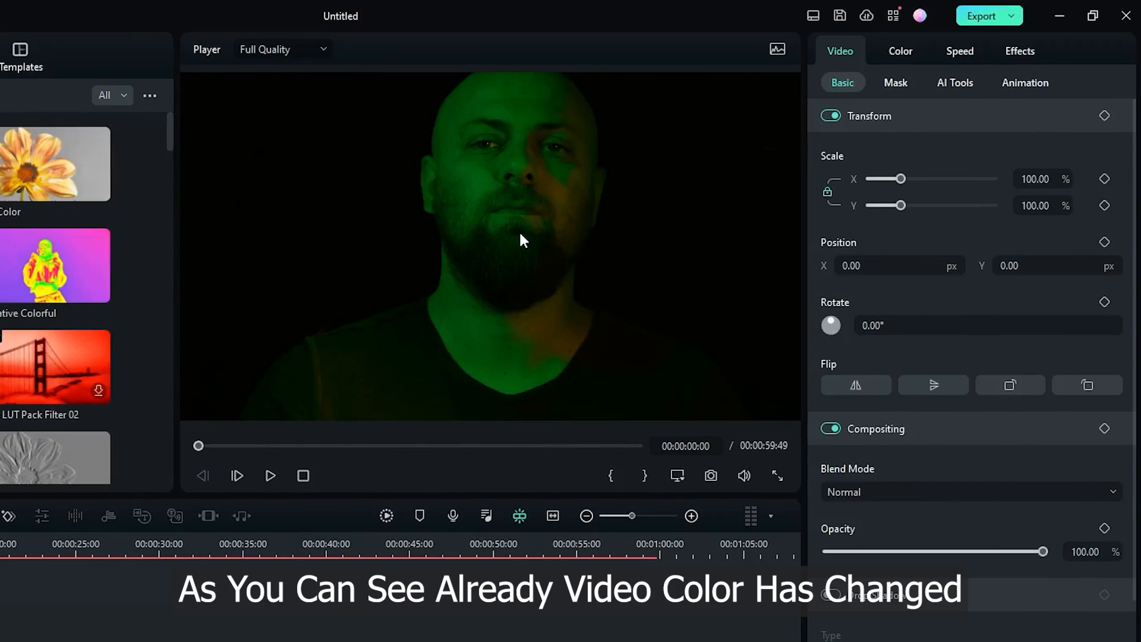
{"action": "left_click", "coordinate": [900, 51]}
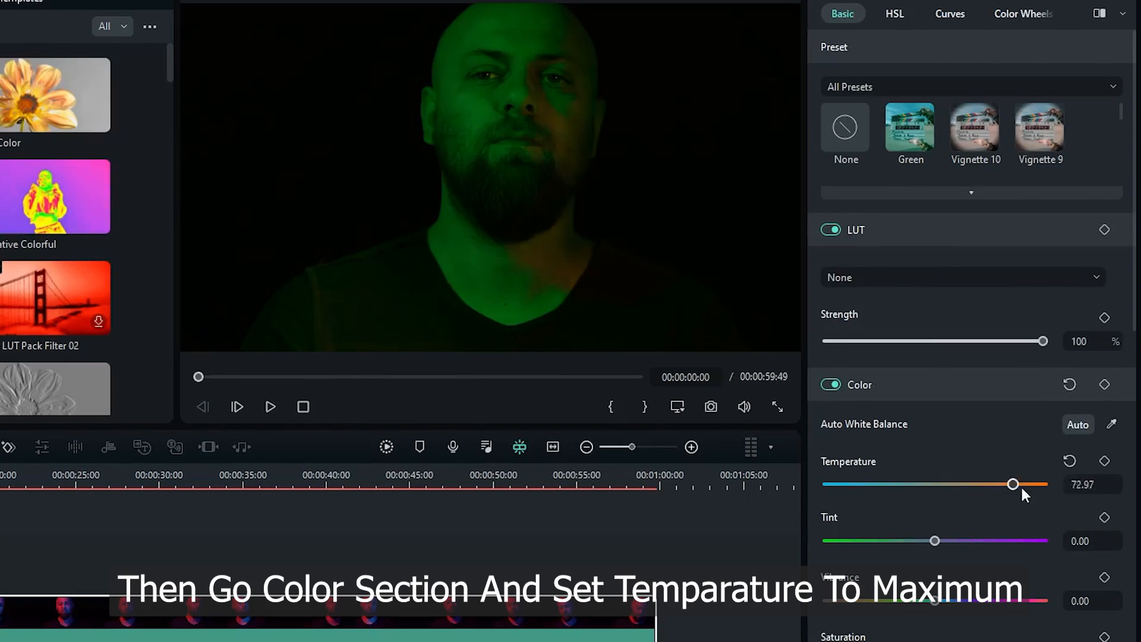
{"action": "left_click_drag", "start_coordinate": [1013, 483], "coordinate": [1042, 484]}
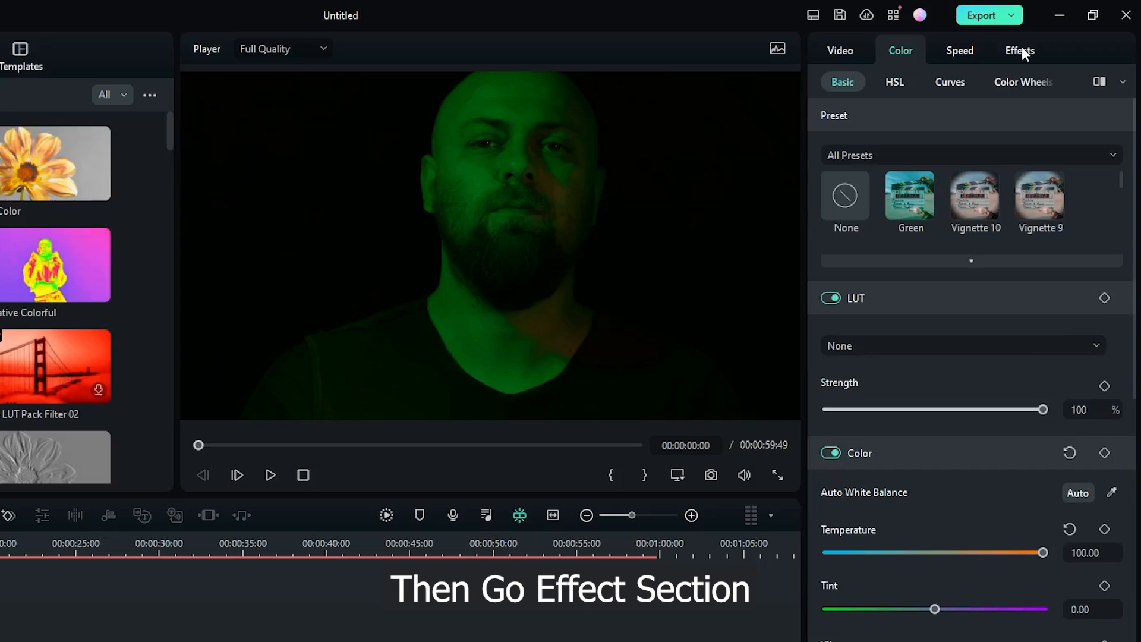
Try Hue Shift values from magenta to maximum, settle on hue 95, and zoom the preview to 25%.
{"action": "left_click", "coordinate": [1018, 50]}
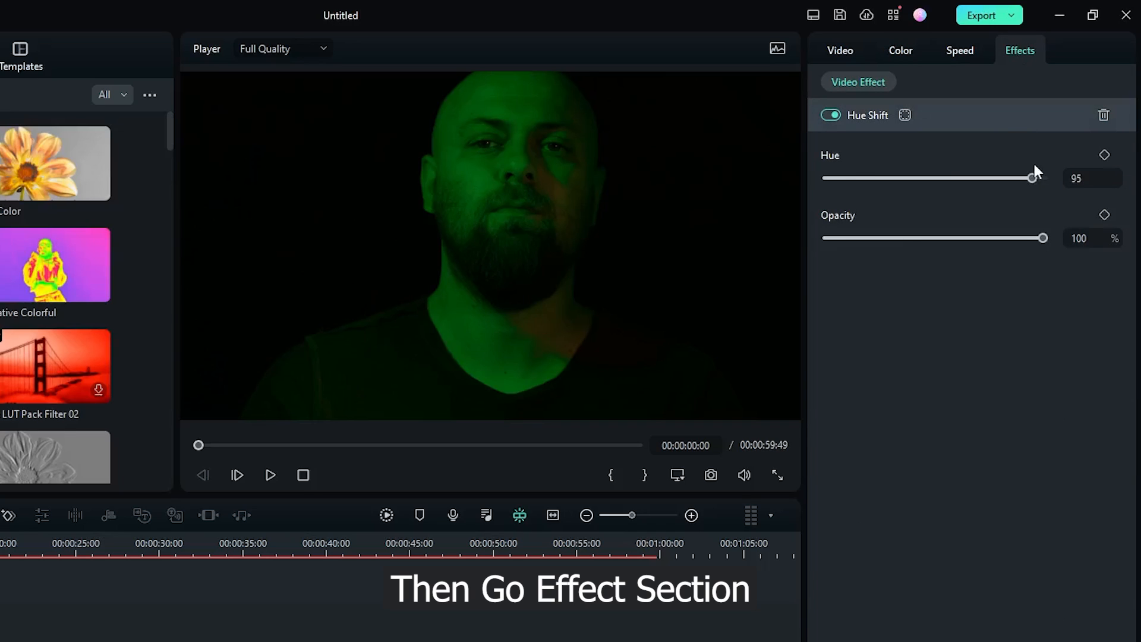
{"action": "left_click_drag", "start_coordinate": [1030, 177], "coordinate": [886, 177]}
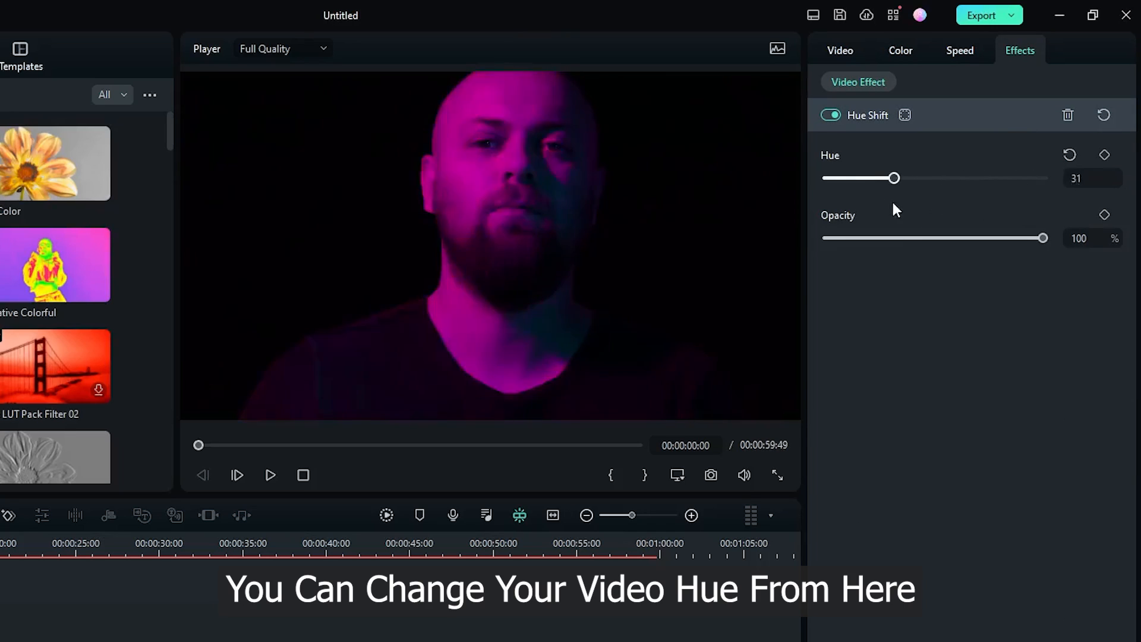
{"action": "left_click_drag", "start_coordinate": [886, 177], "coordinate": [1042, 177]}
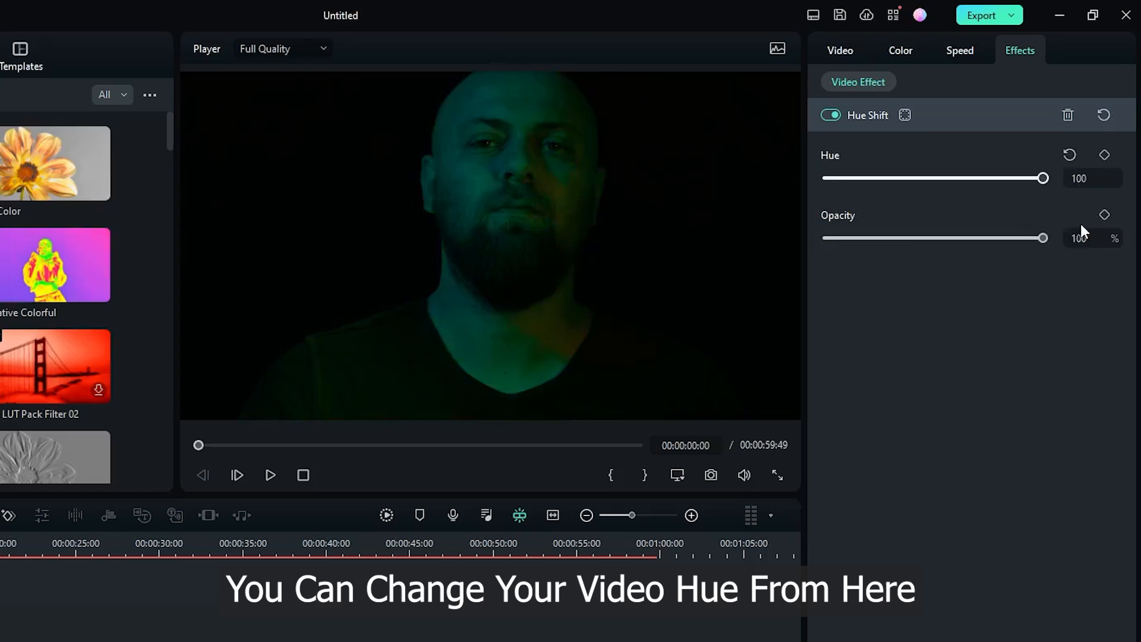
{"action": "left_click_drag", "start_coordinate": [1043, 177], "coordinate": [1031, 177]}
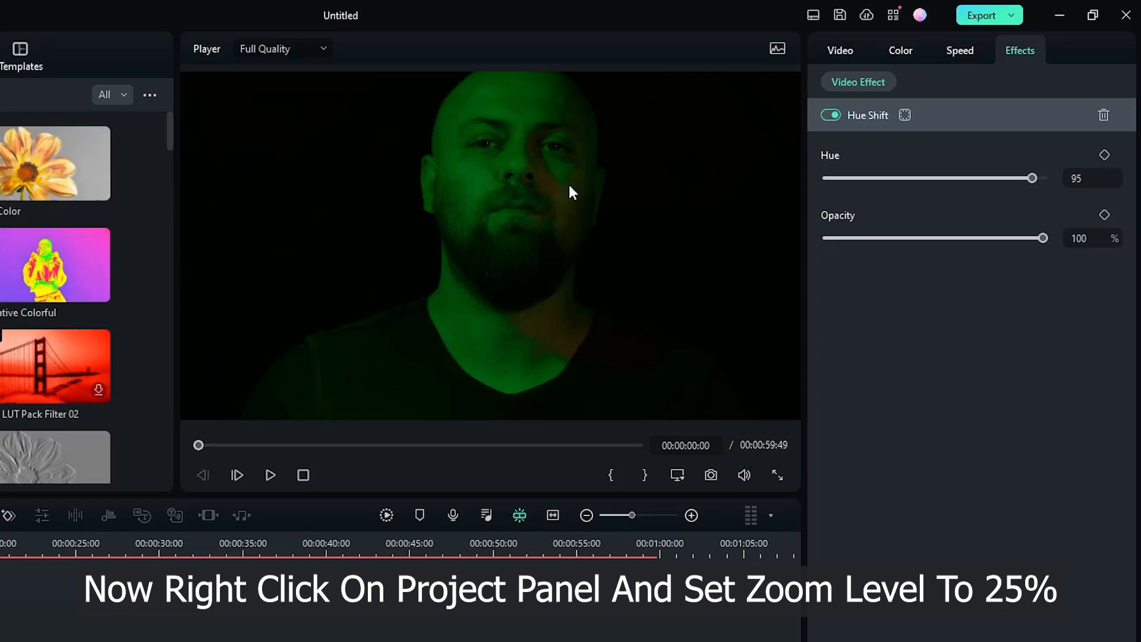
{"action": "right_click", "coordinate": [571, 192]}
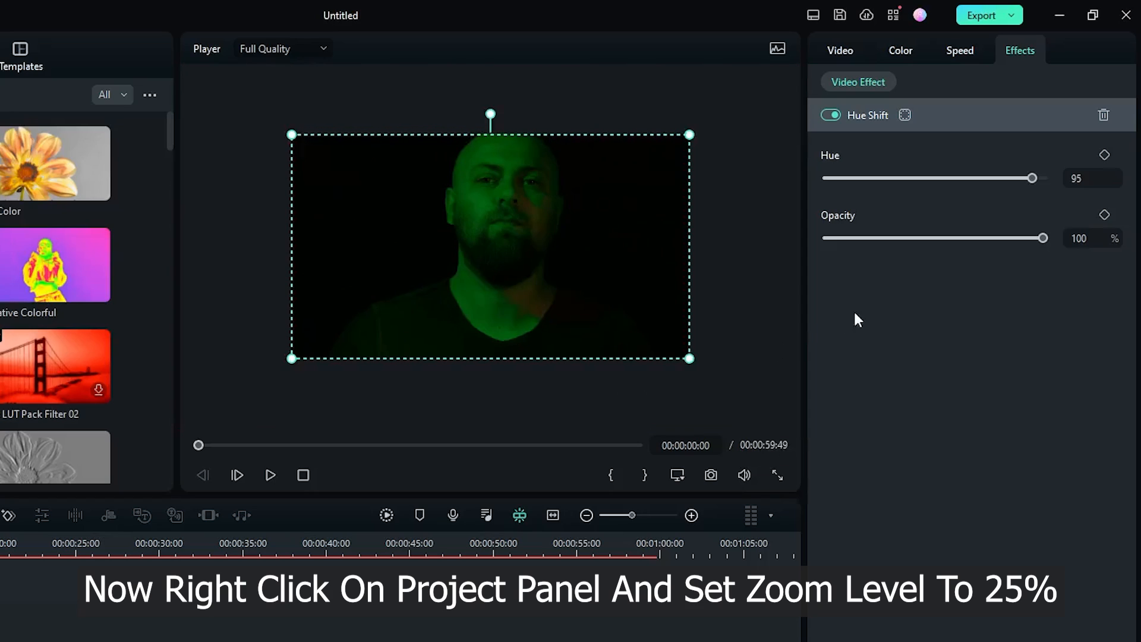
{"action": "left_click", "coordinate": [904, 115]}
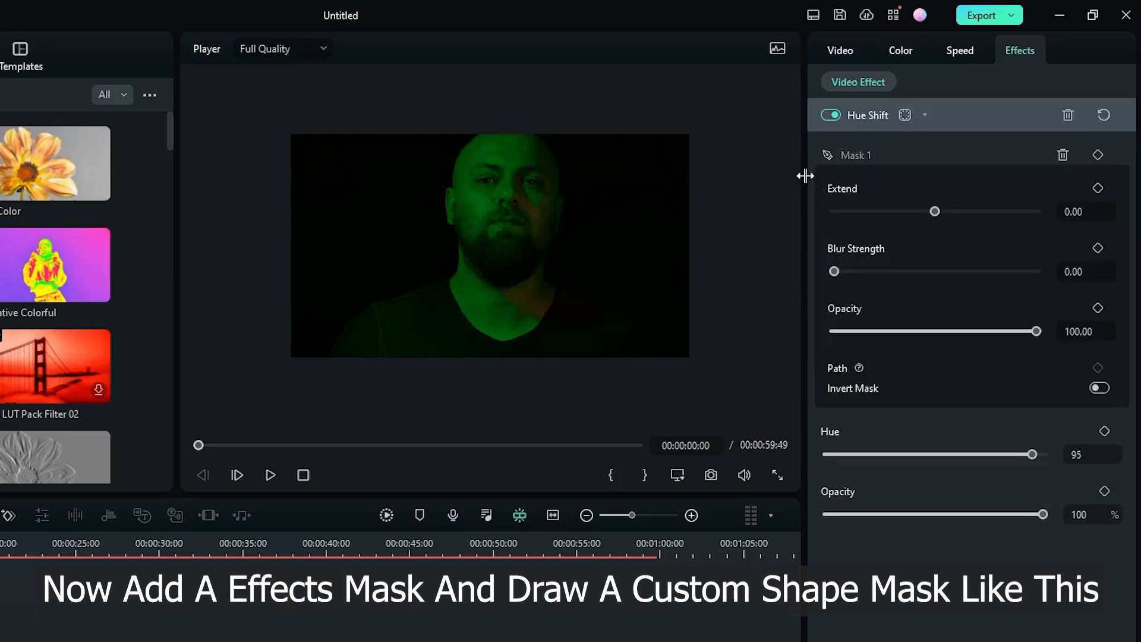
{"action": "mouse_move", "coordinate": [496, 128]}
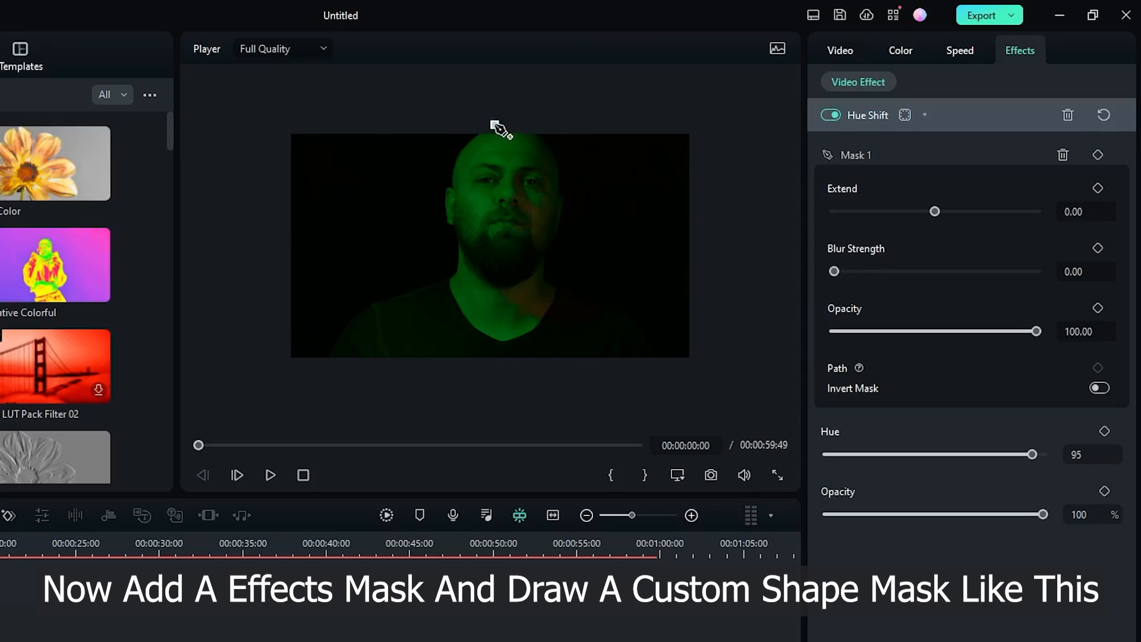
Draw a custom pen mask over the right half, set Blur Strength to about 78, and preview the split look.
{"action": "left_click_drag", "start_coordinate": [494, 125], "coordinate": [453, 367]}
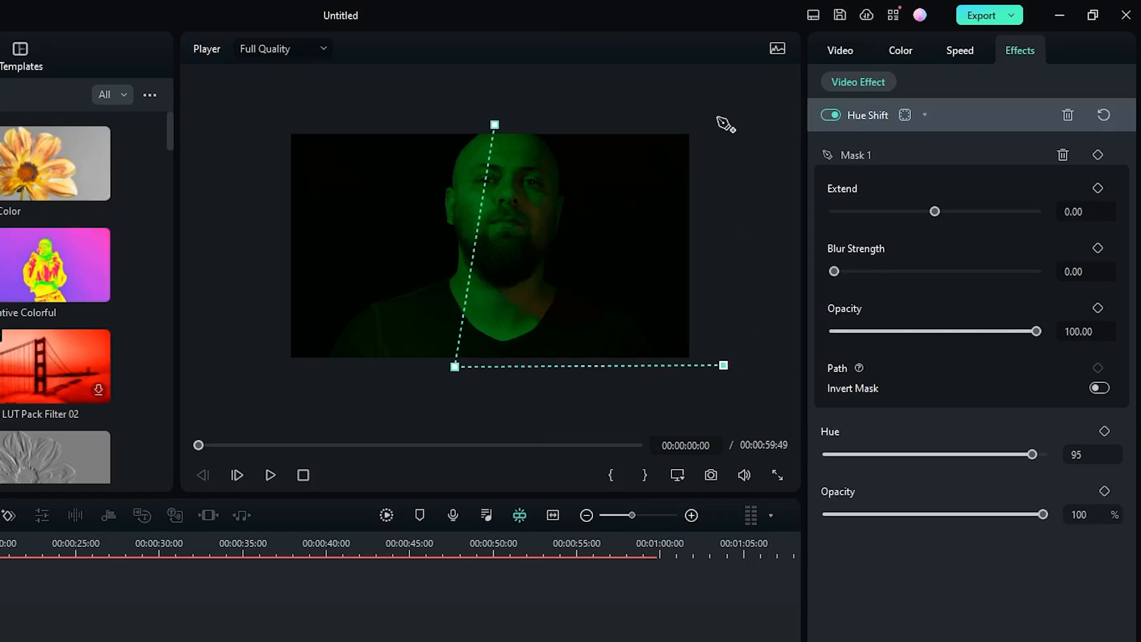
{"action": "left_click_drag", "start_coordinate": [724, 124], "coordinate": [716, 117]}
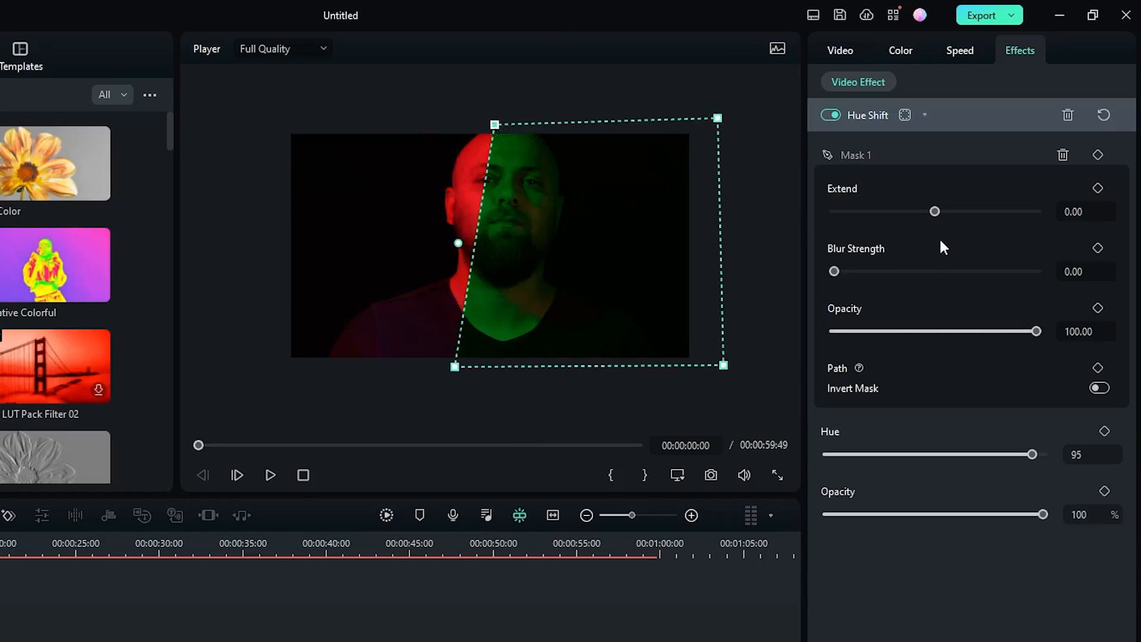
{"action": "left_click_drag", "start_coordinate": [834, 271], "coordinate": [915, 271]}
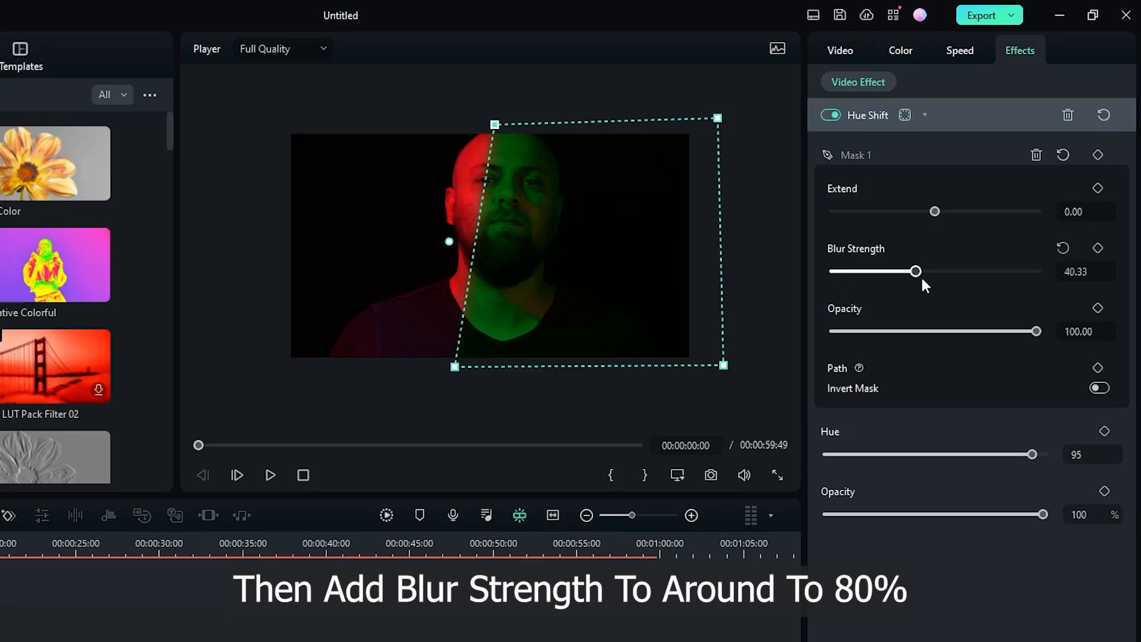
{"action": "left_click_drag", "start_coordinate": [916, 271], "coordinate": [991, 271]}
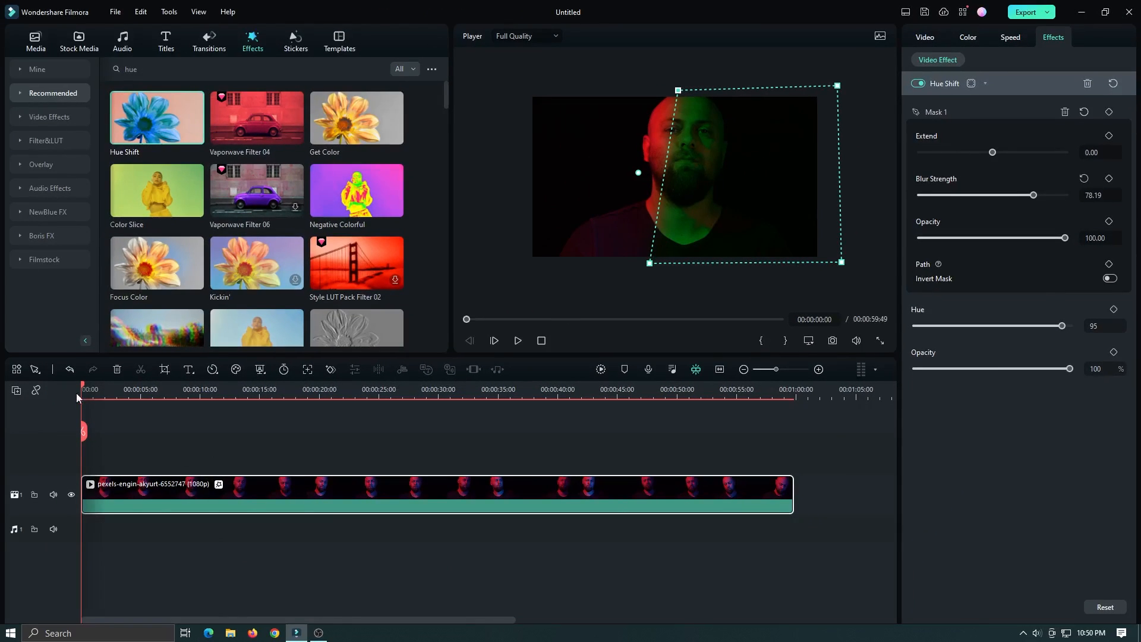
{"action": "left_click", "coordinate": [517, 341]}
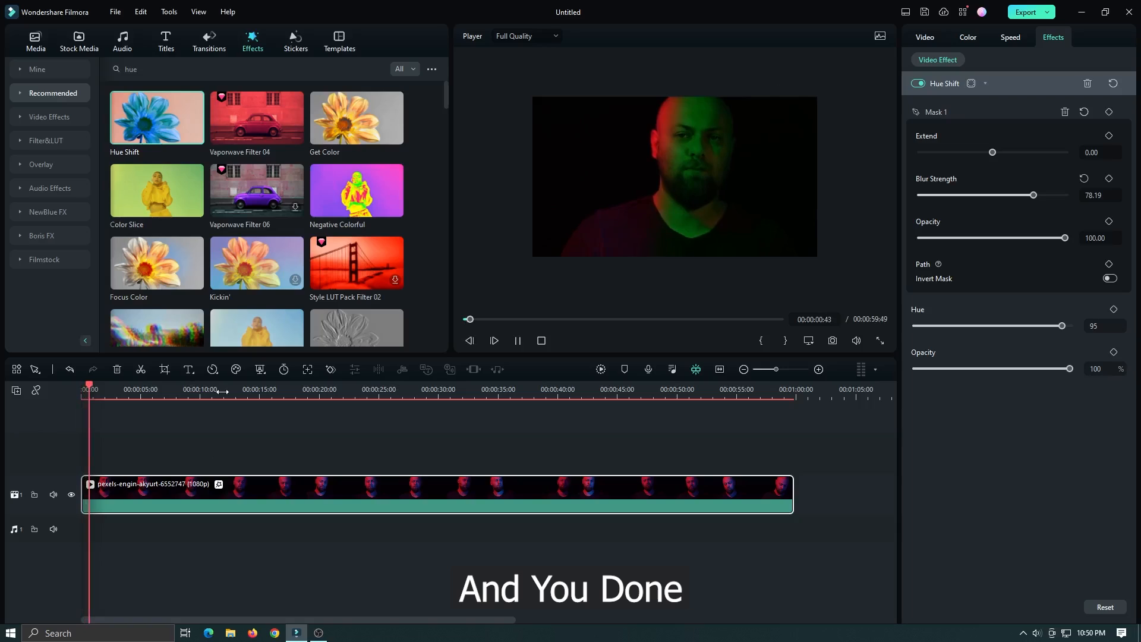